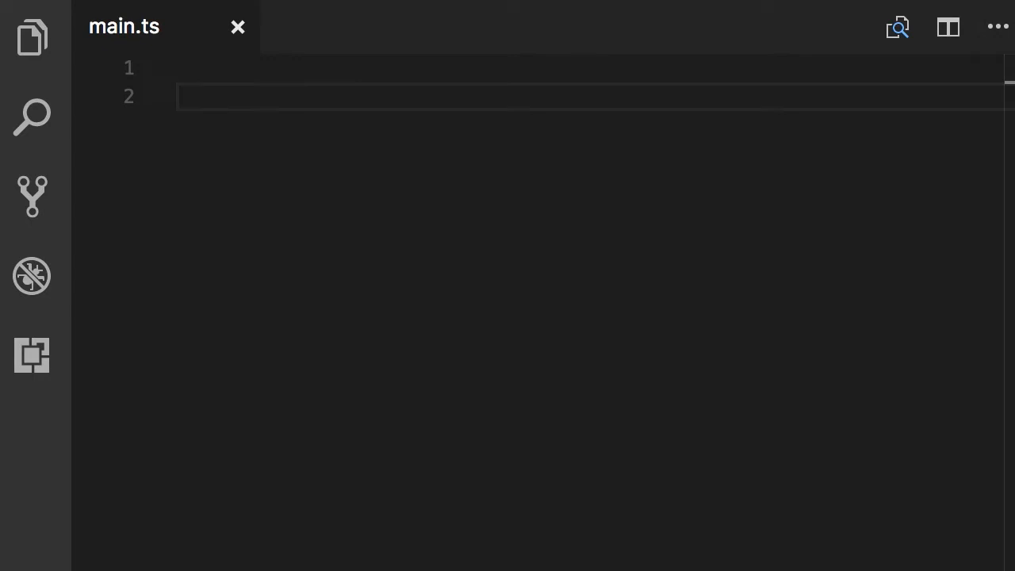
# Step: Write 'var number = 1;' and 'let count = 2;' on separate lines in main.ts
pyautogui.write('var')
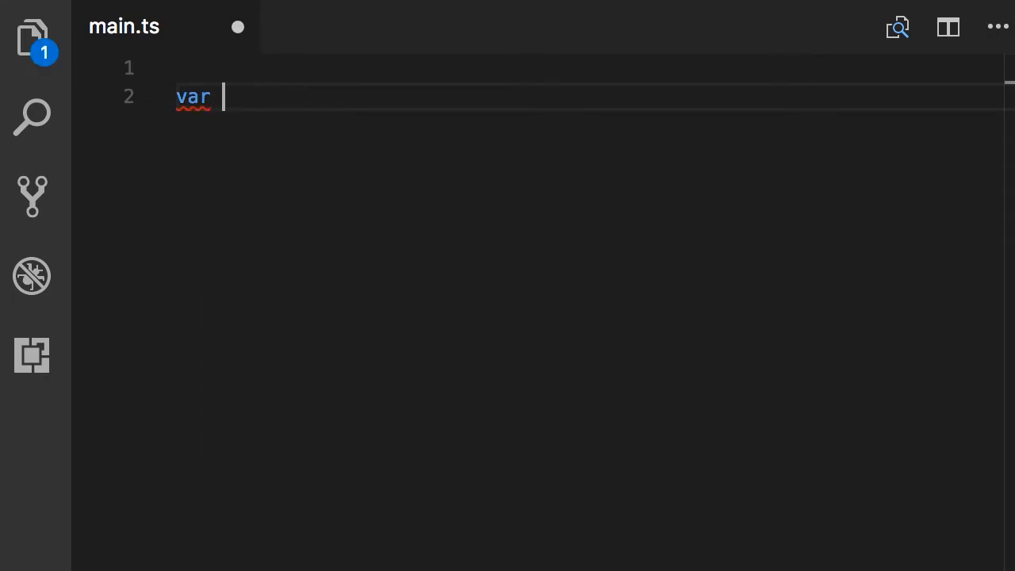
pyautogui.write('number = 1;')
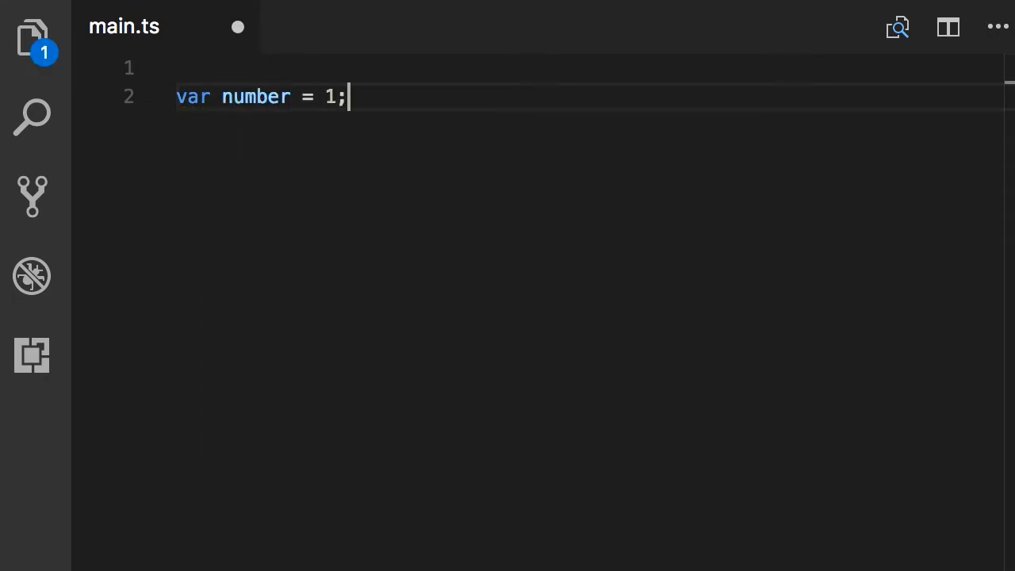
pyautogui.press('Enter')
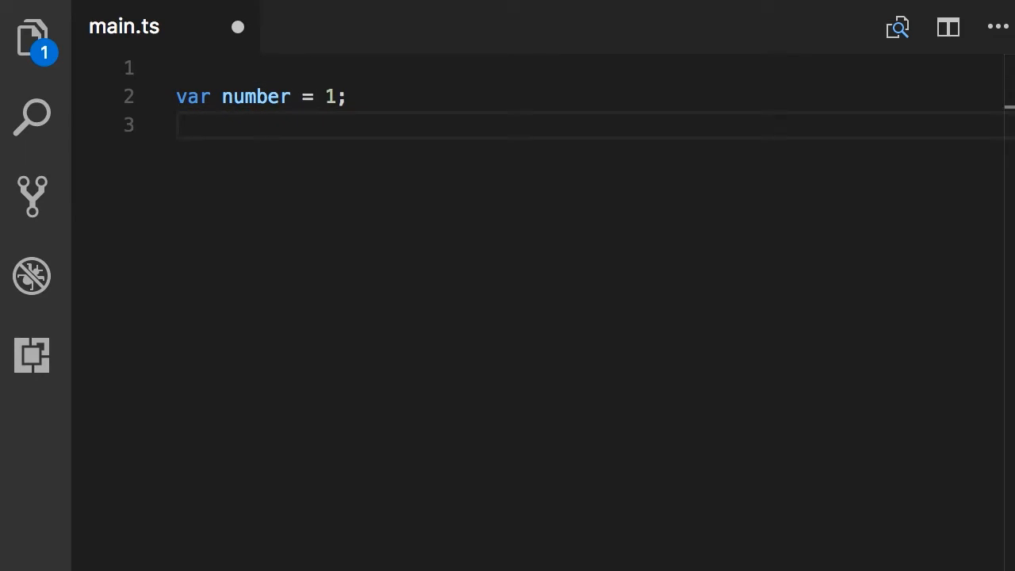
pyautogui.write('let count =')
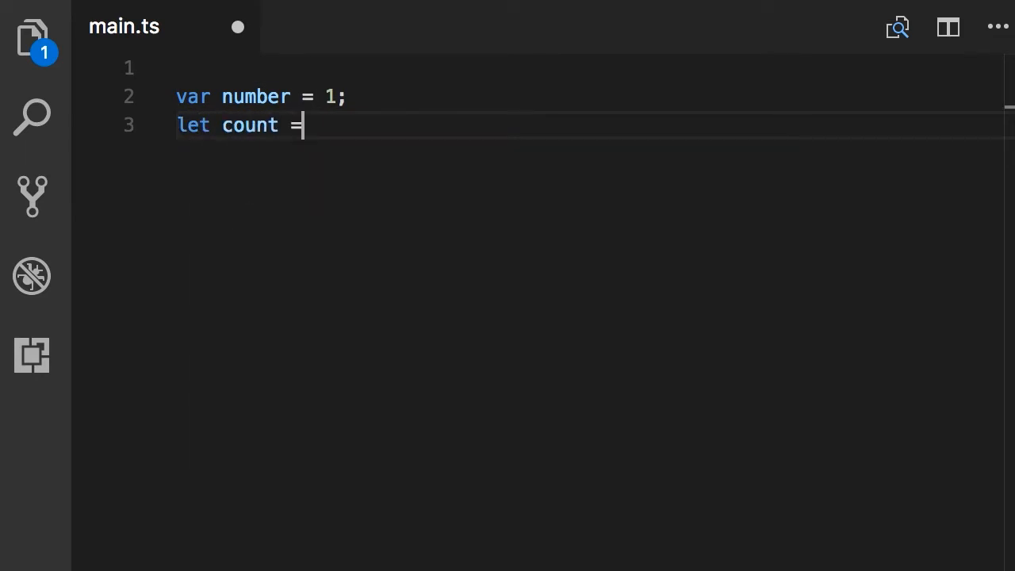
pyautogui.write('2;')
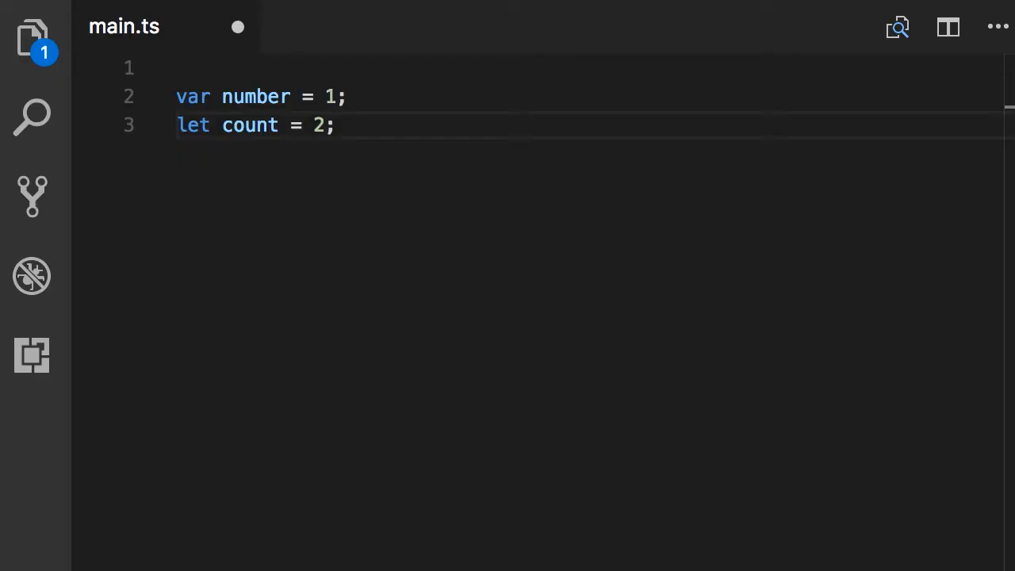
pyautogui.press('ctrl+a')
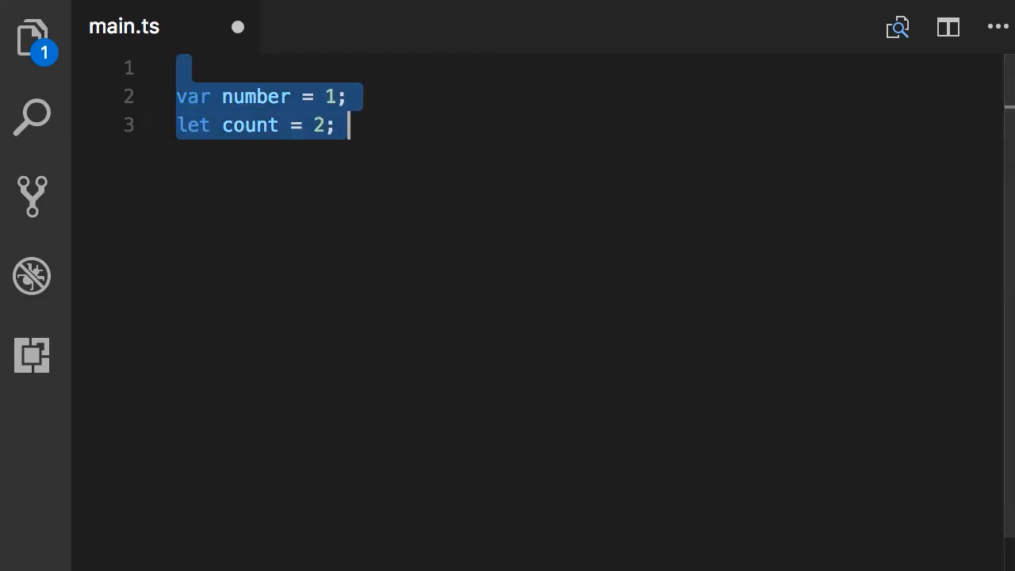
# Step: Replace the code with doSomething() containing a for (var i = 0; i < 5; i++) loop logging i
pyautogui.press('Delete')
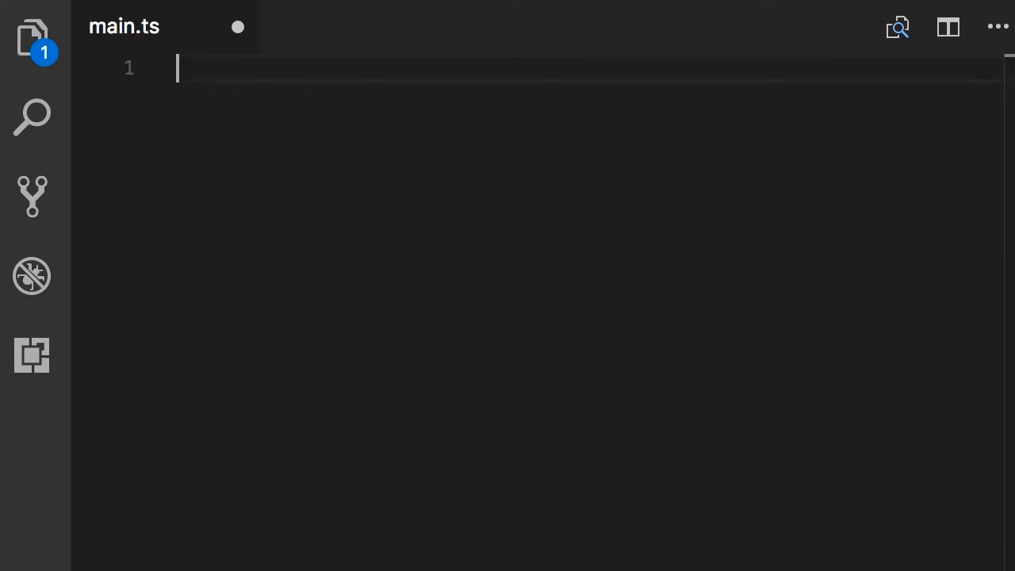
pyautogui.press('Enter')
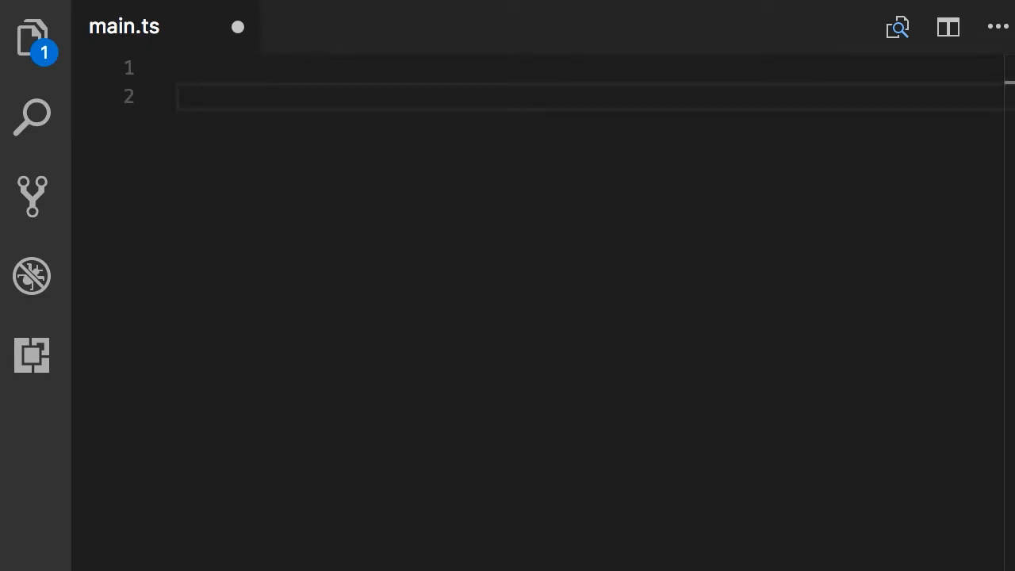
pyautogui.write('function doSo')
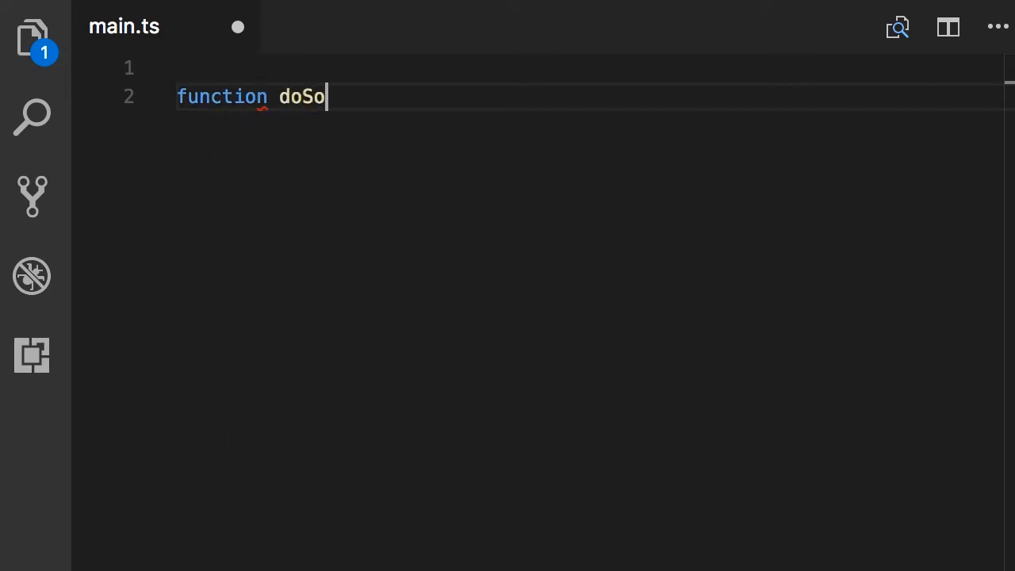
pyautogui.write('mething() {')
pyautogui.write('for (var i = ')
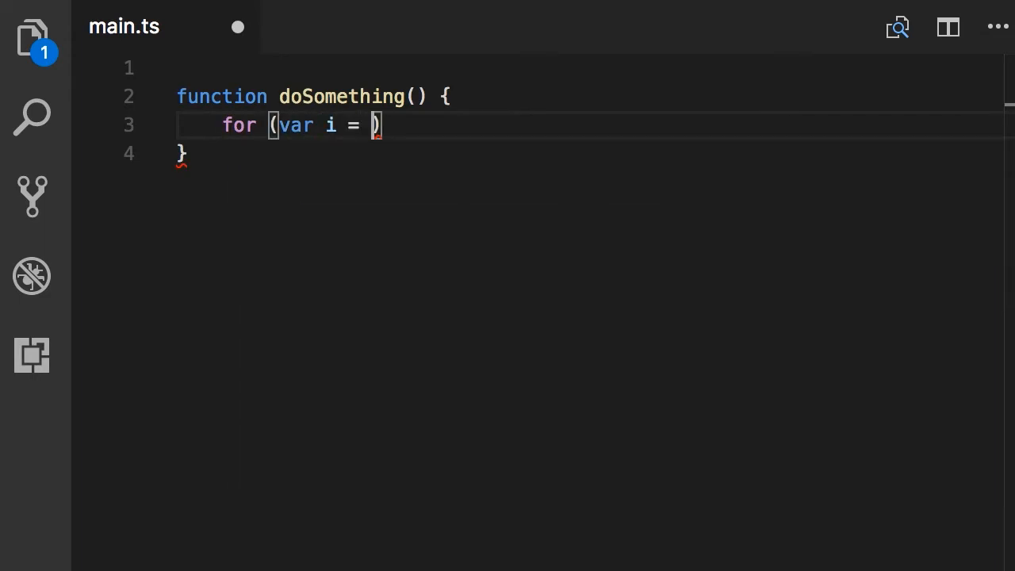
pyautogui.write('0; i <')
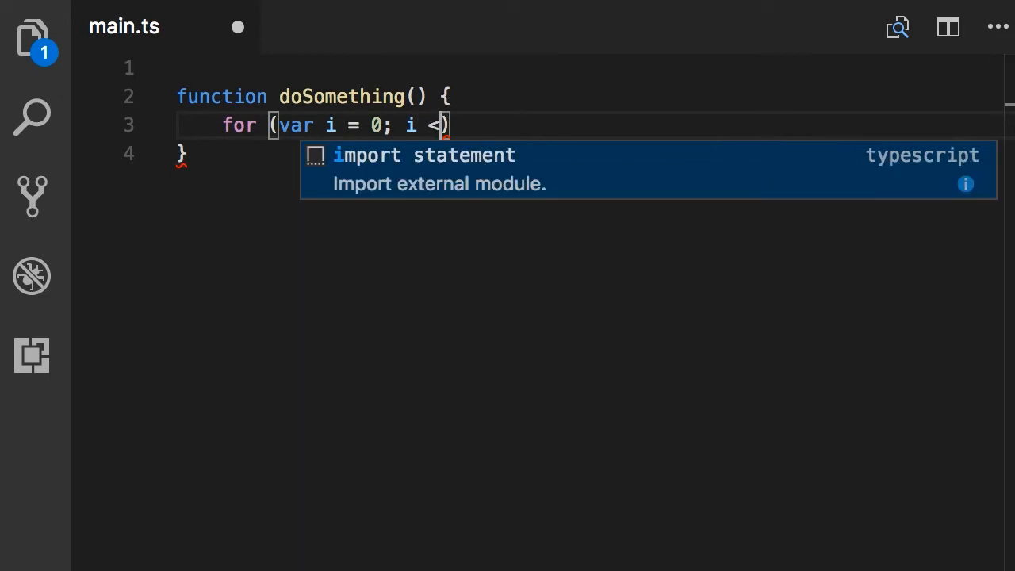
pyautogui.write('5; i++')
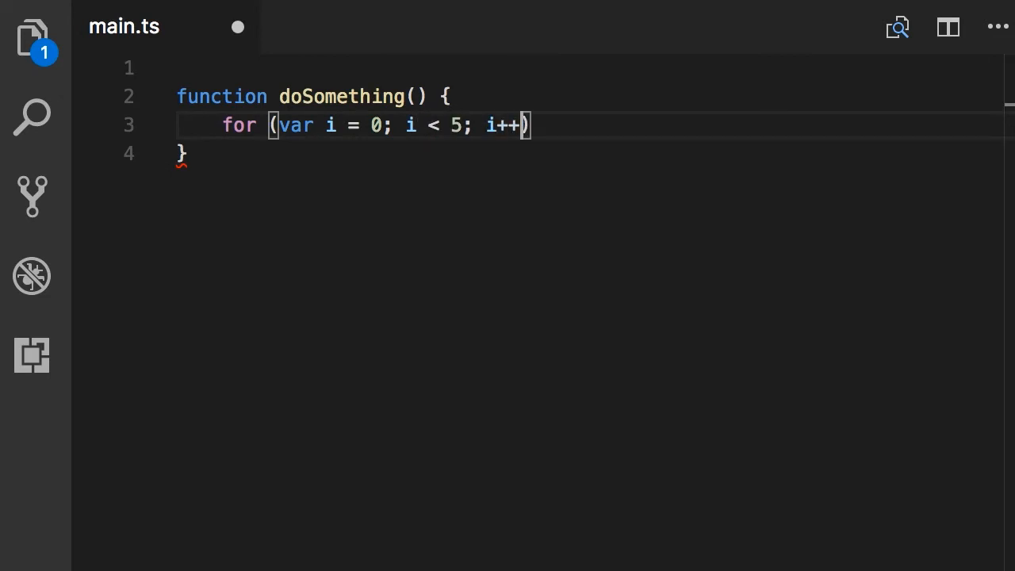
pyautogui.write('{')
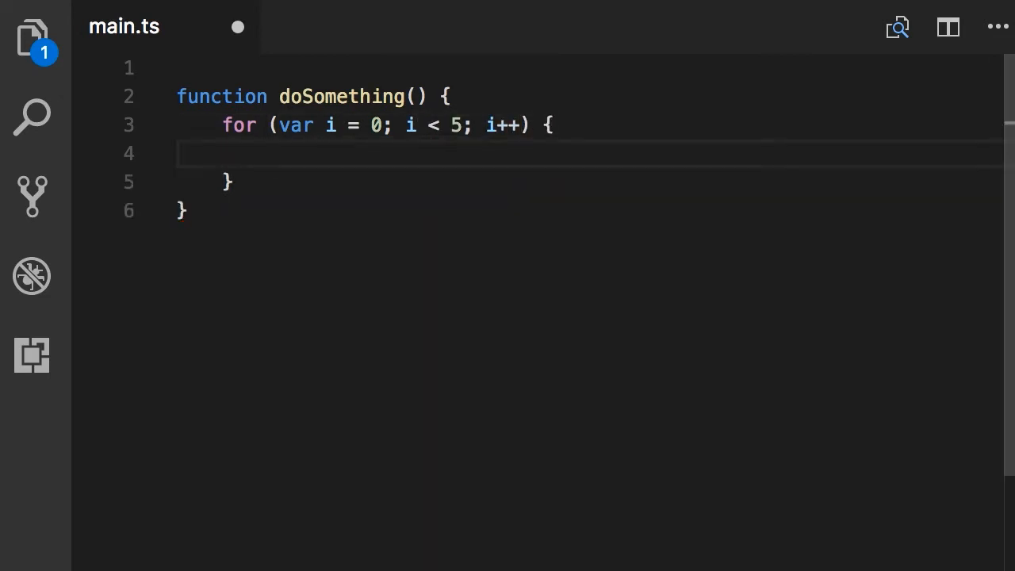
pyautogui.write('console.log(i);')
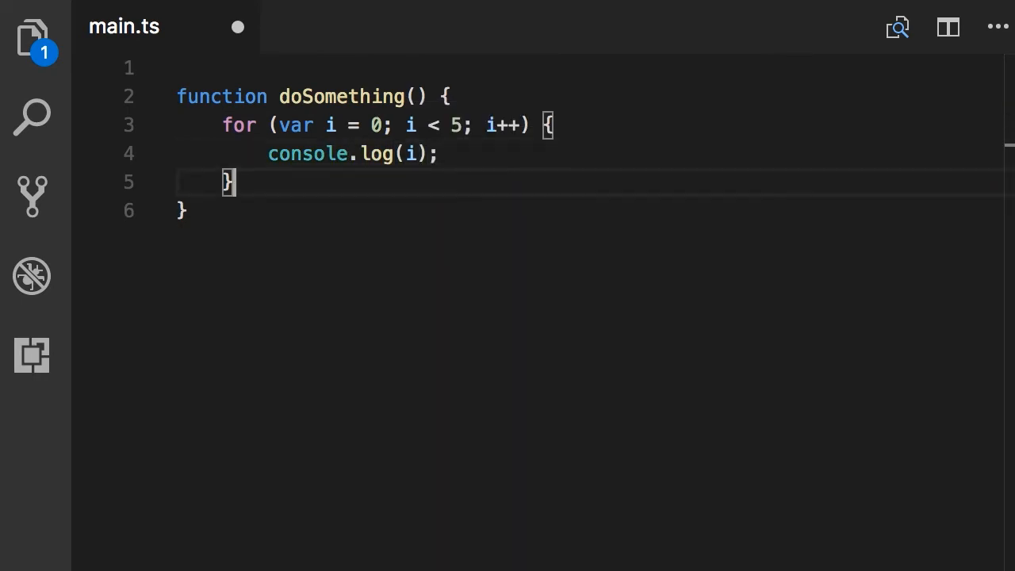
# Step: Log 'Finally: ' + i after the loop and call doSomething()
pyautogui.write('console.log(')
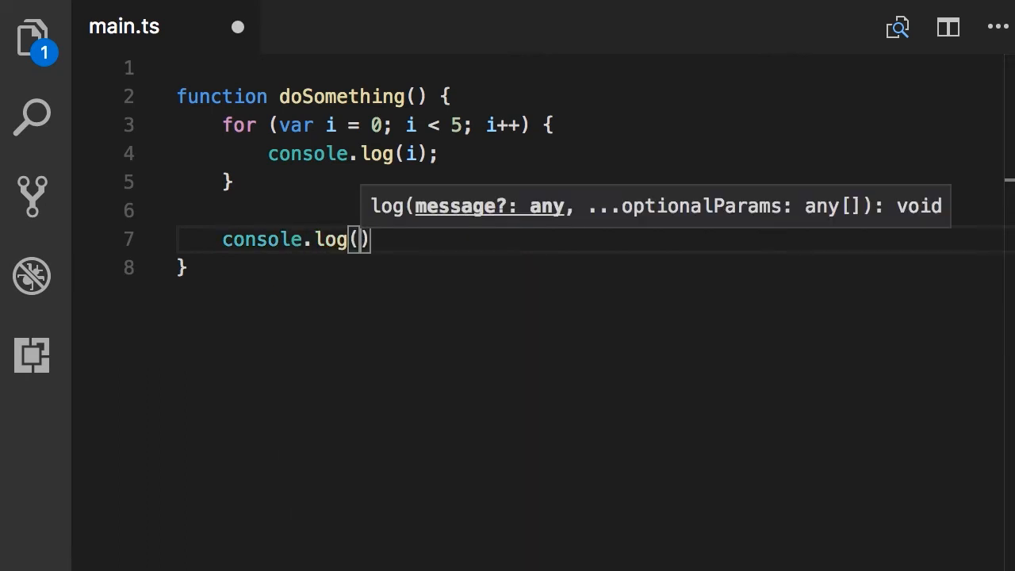
pyautogui.write("'Finally:'")
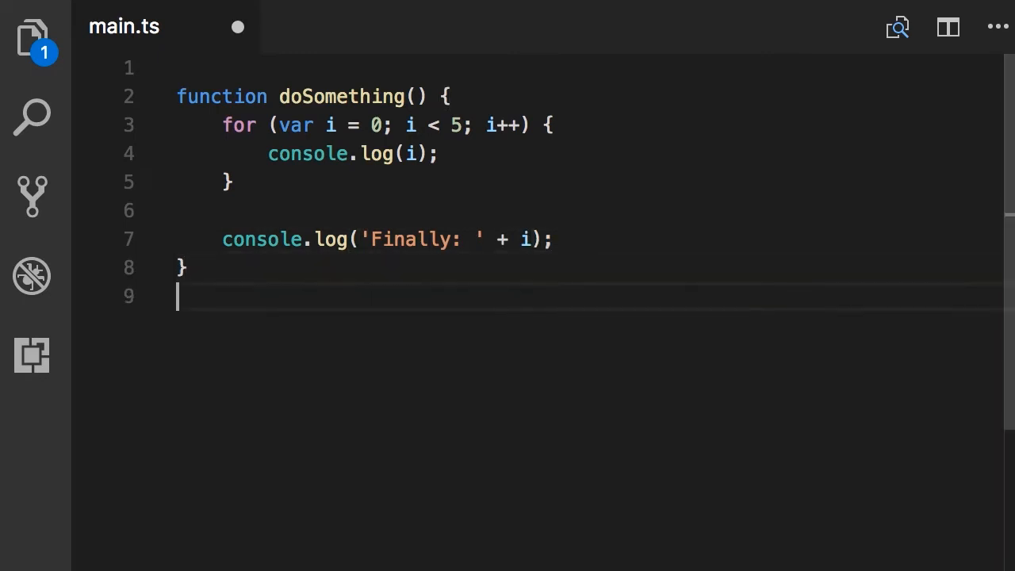
pyautogui.write('doSomething')
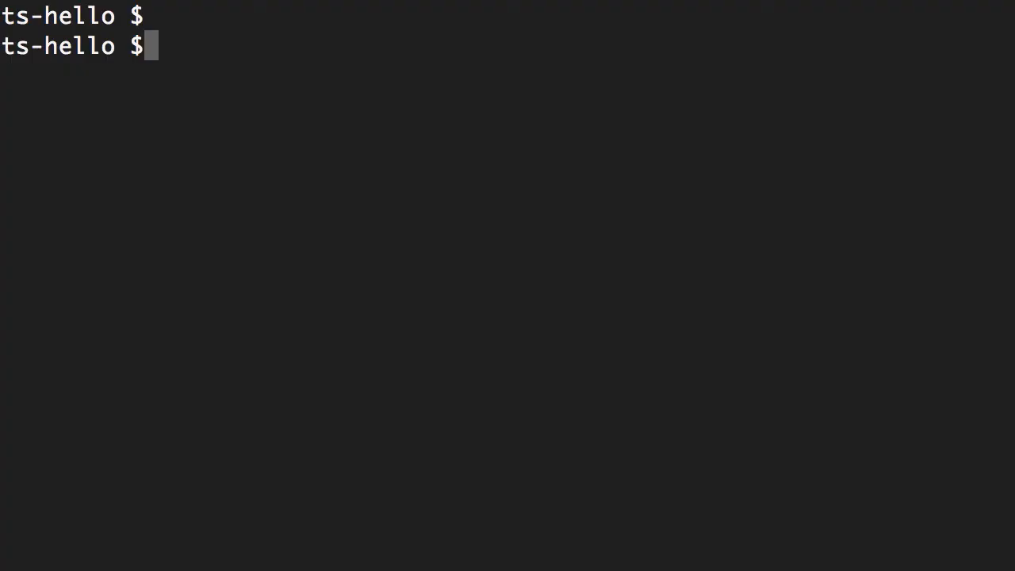
# Step: Enter 'tsc main.ts | node main.js' in the terminal to compile and run the file
pyautogui.write('tsc main.ts |')
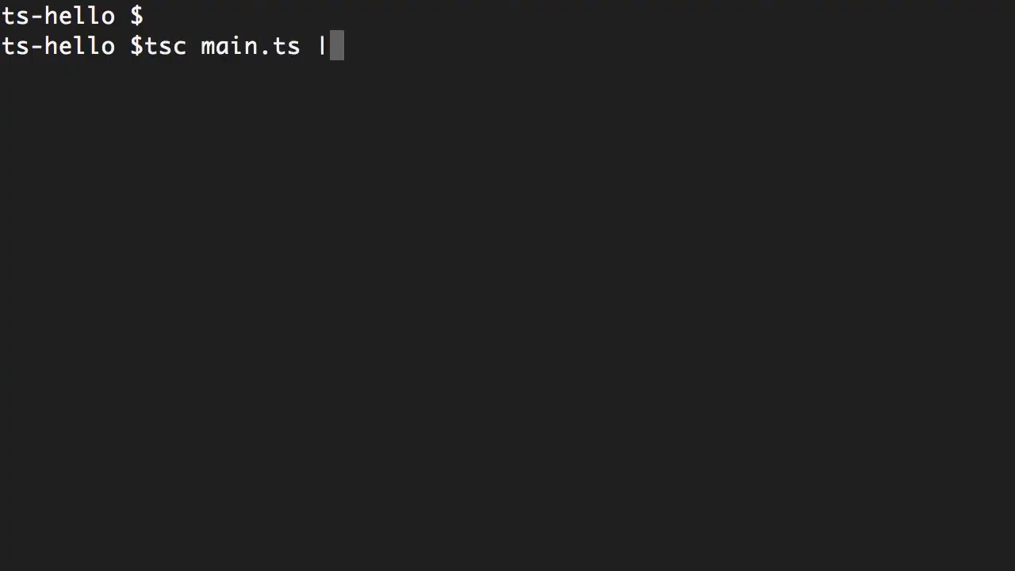
pyautogui.write('node')
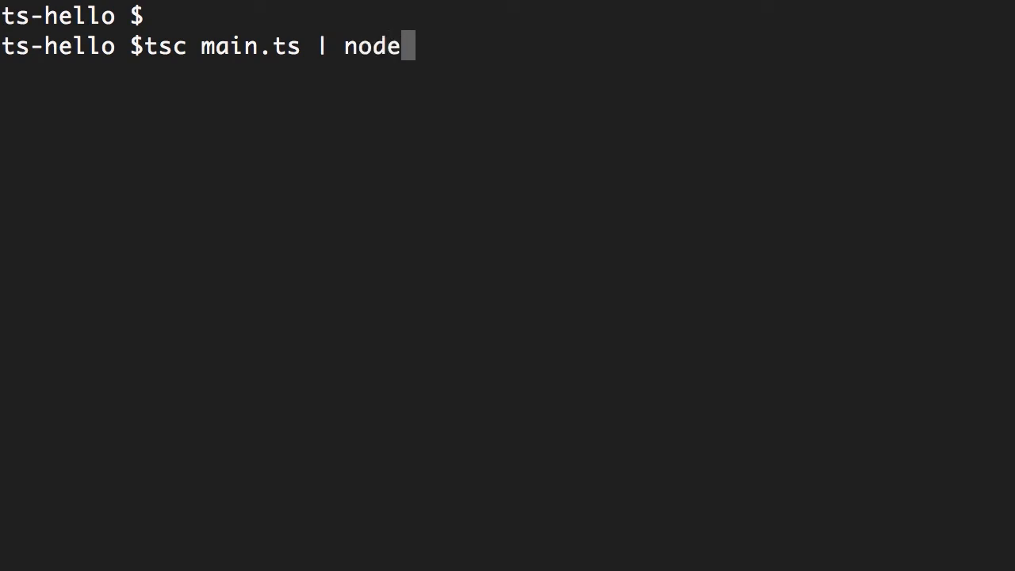
pyautogui.write('main.js')
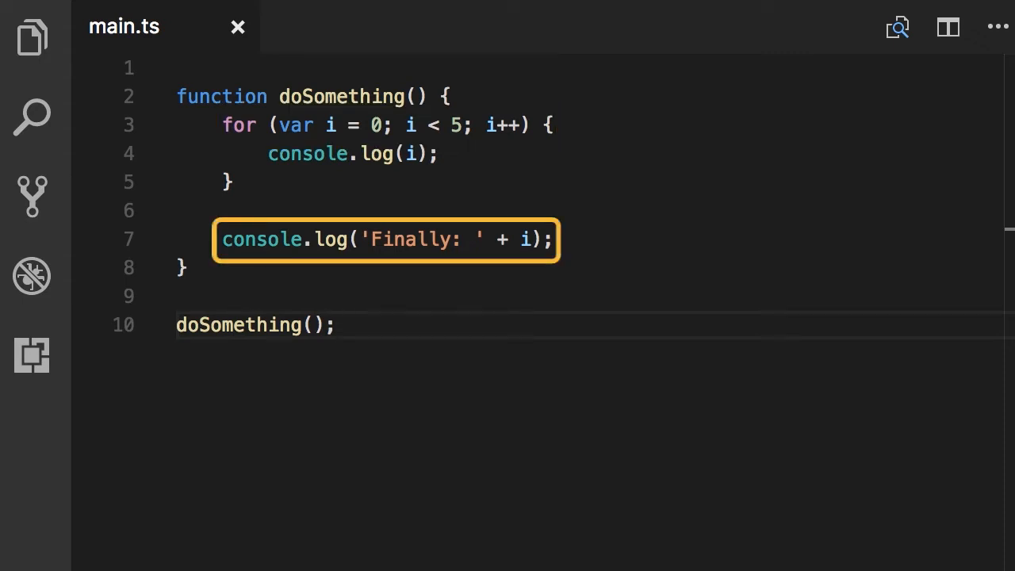
pyautogui.click(338, 325)
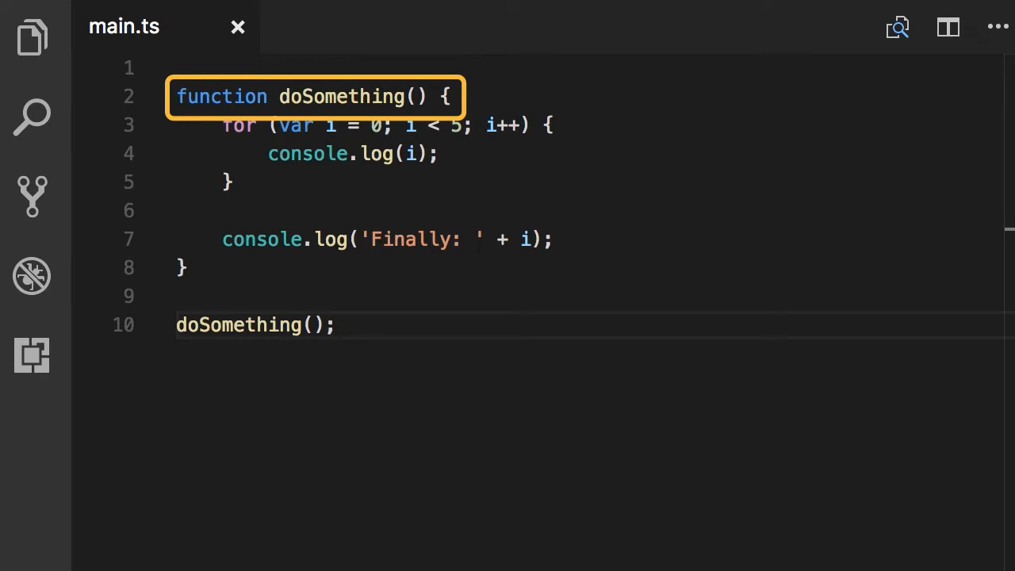
pyautogui.click(386, 124)
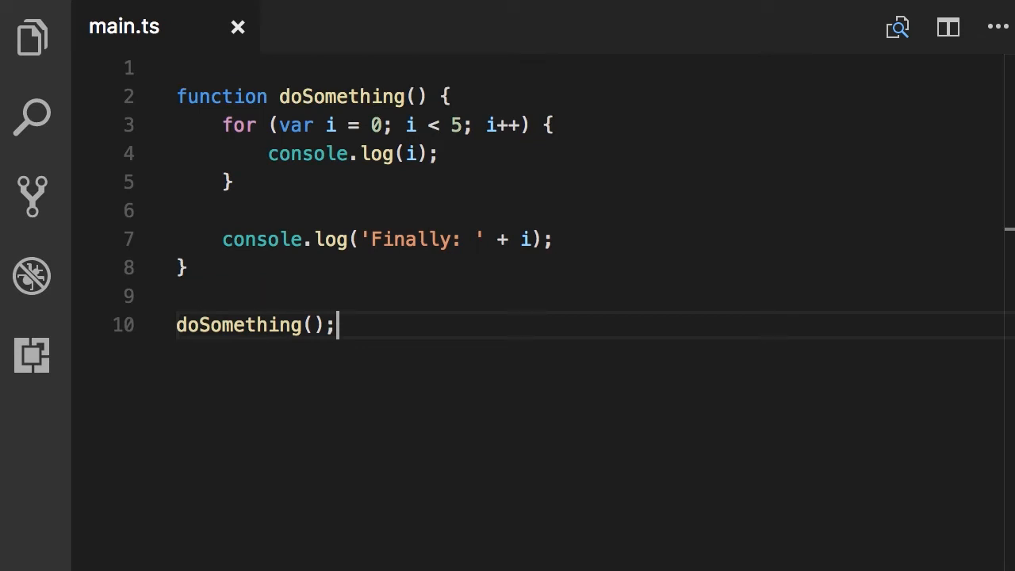
# Step: Change the loop's var i declaration to let i, leaving the later use of i flagged
pyautogui.click(182, 210)
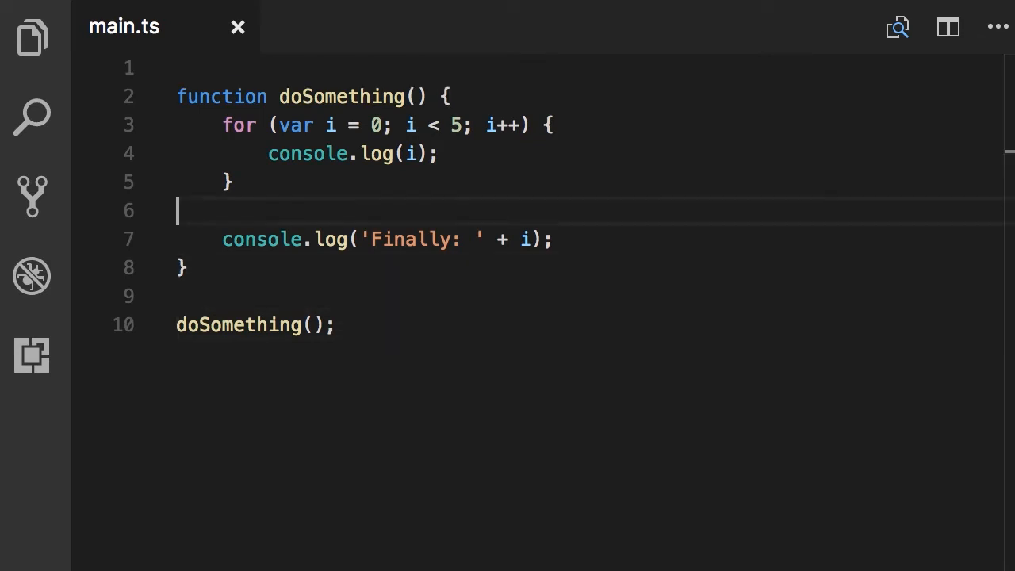
pyautogui.doubleClick(297, 124)
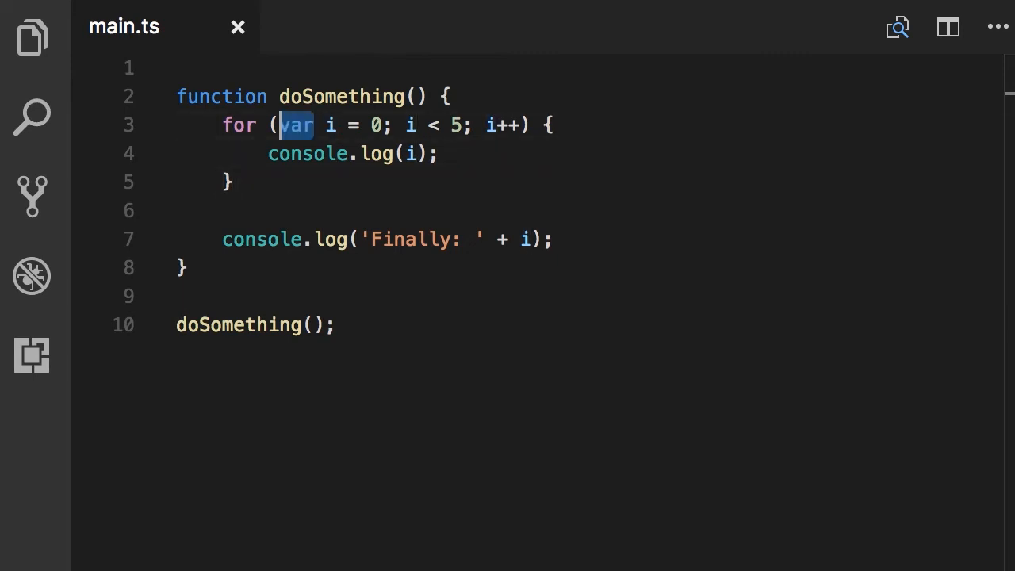
pyautogui.write('let')
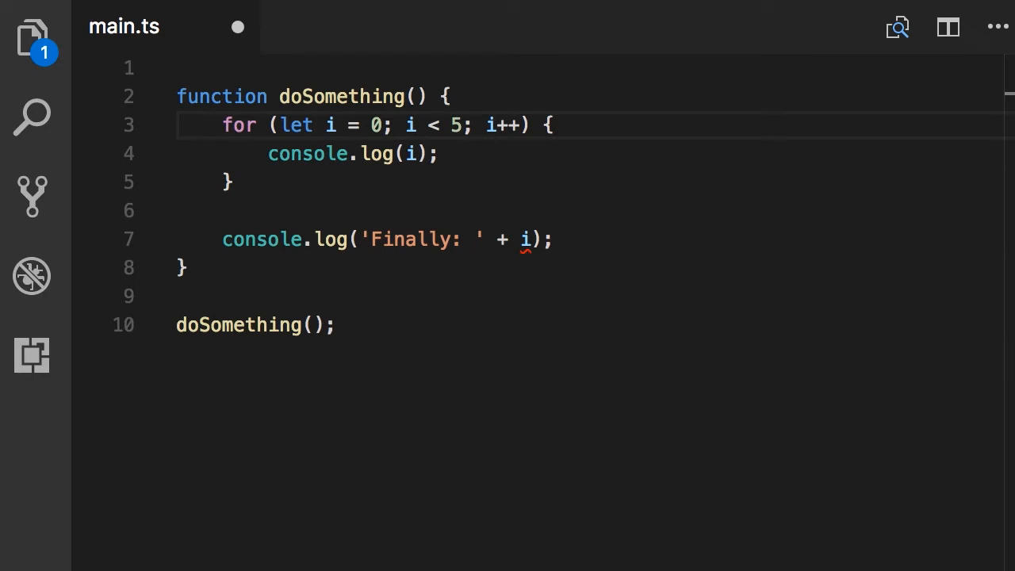
pyautogui.click(320, 124)
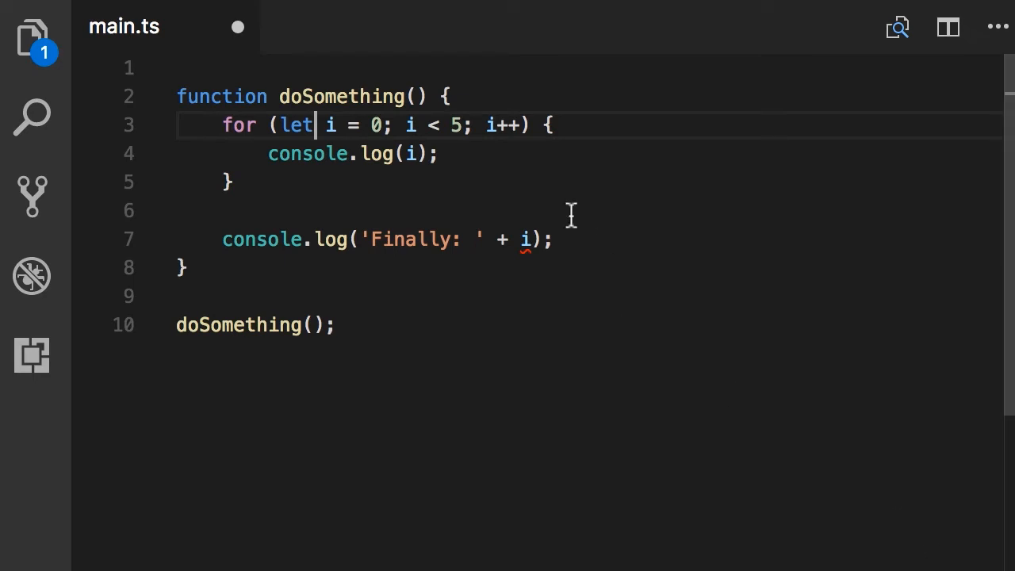
pyautogui.moveTo(523, 238)
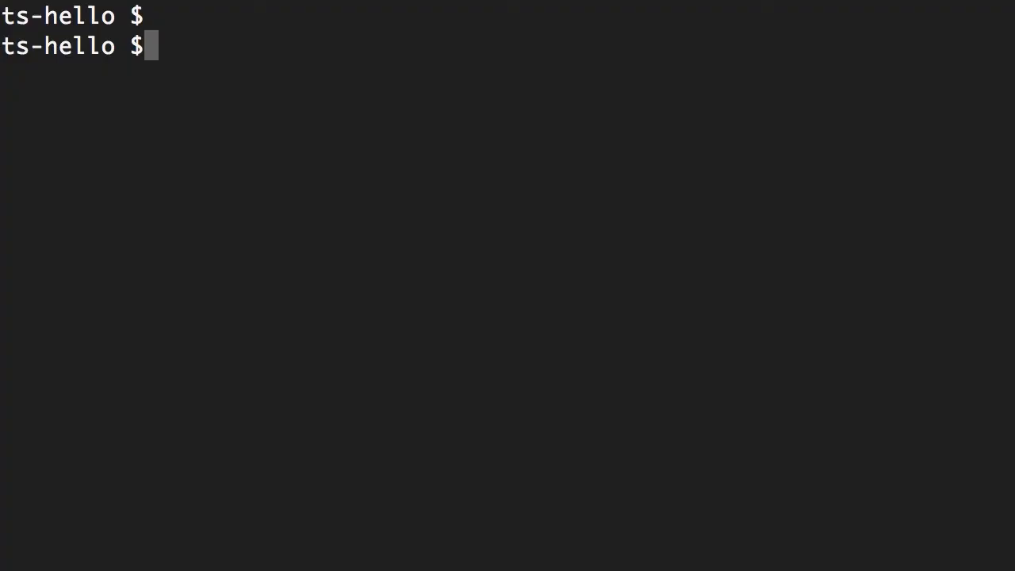
# Step: Remove main.js, recompile with tsc showing 'Cannot find name i', and enter 'node main' to run it
pyautogui.write('rm main.js')
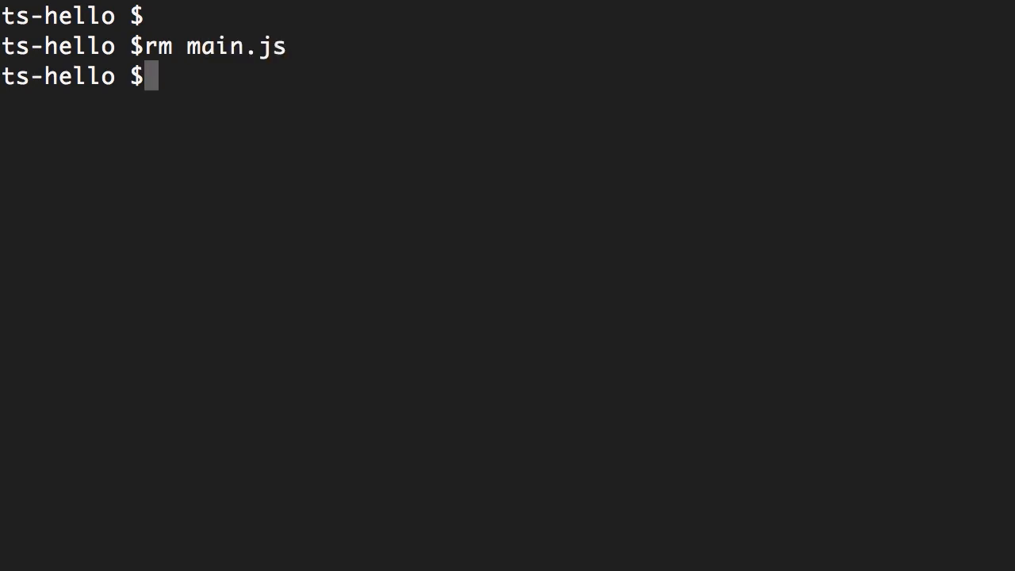
pyautogui.write('tsc main.ts')
pyautogui.write('ls')
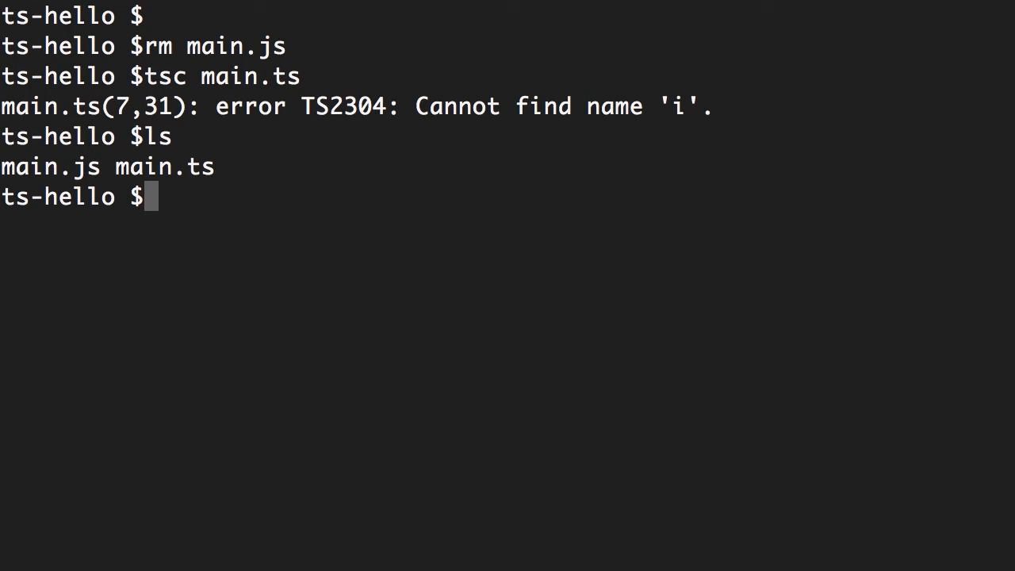
pyautogui.write('code')
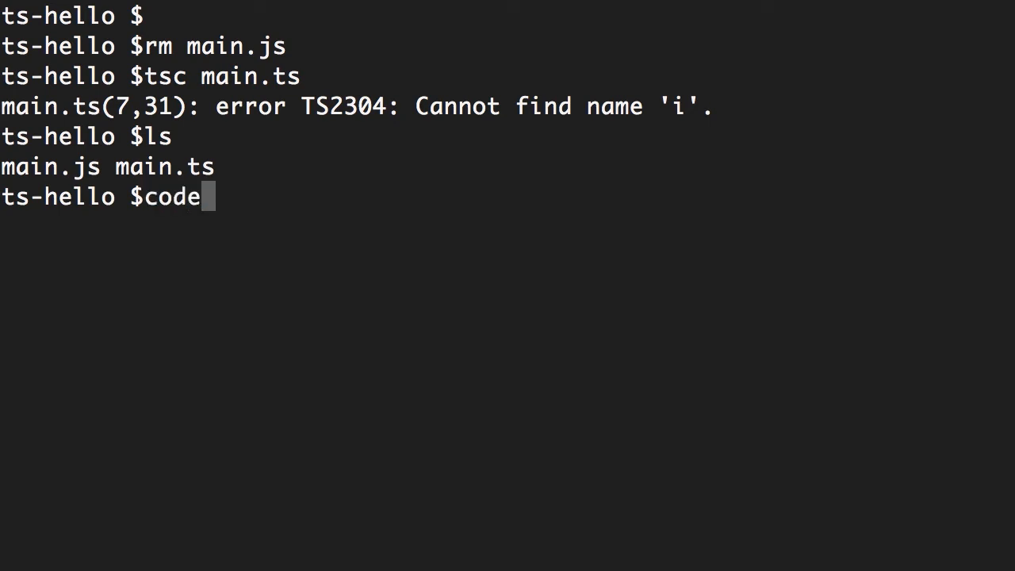
pyautogui.write('main.js')
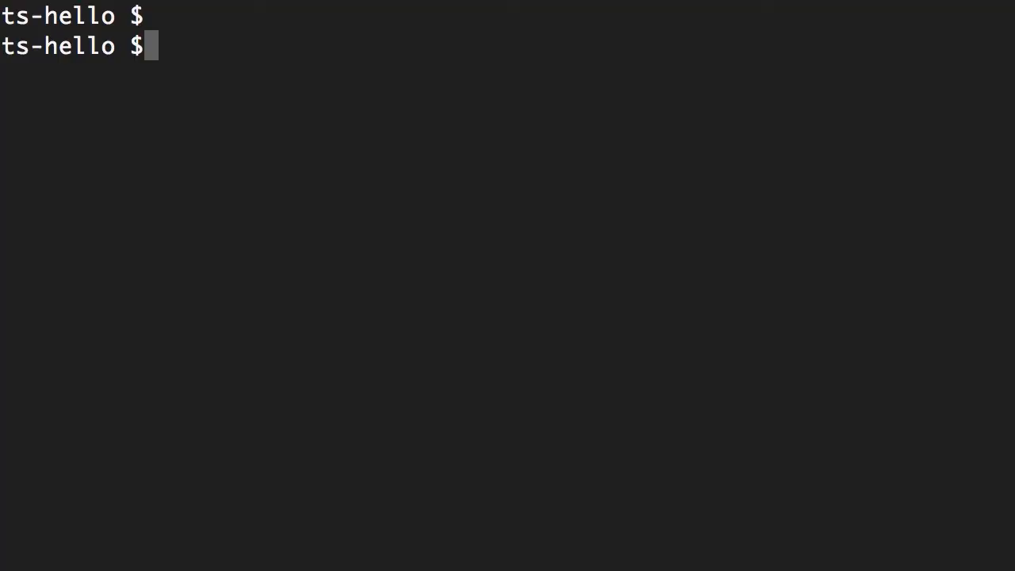
pyautogui.write('node main')
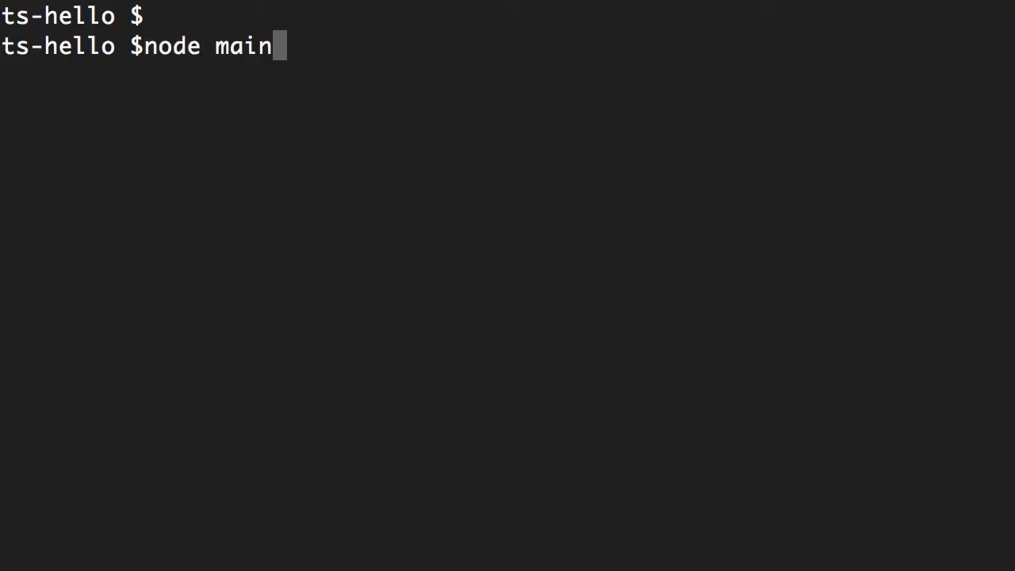